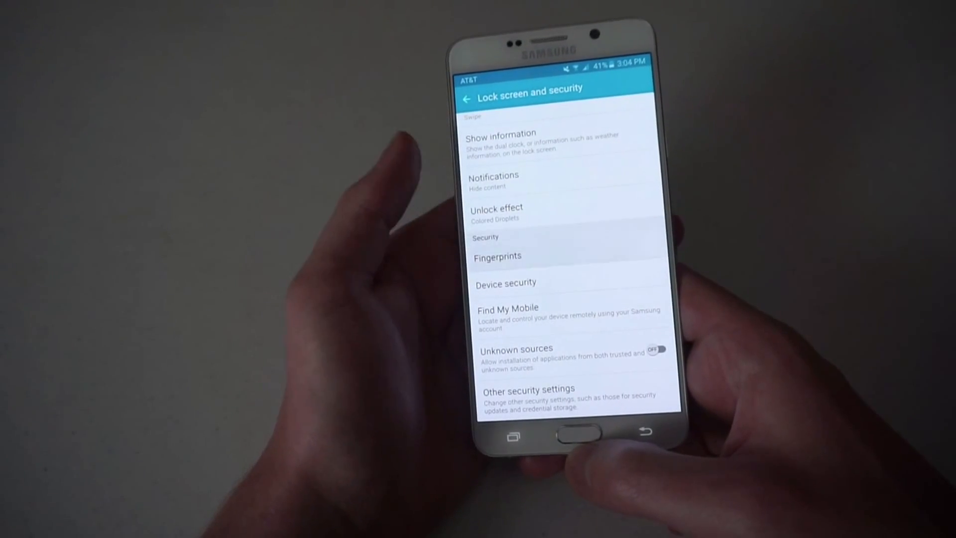
# Step: Open Fingerprints under Lock screen and security and choose Add fingerprint
pyautogui.click(496, 256)
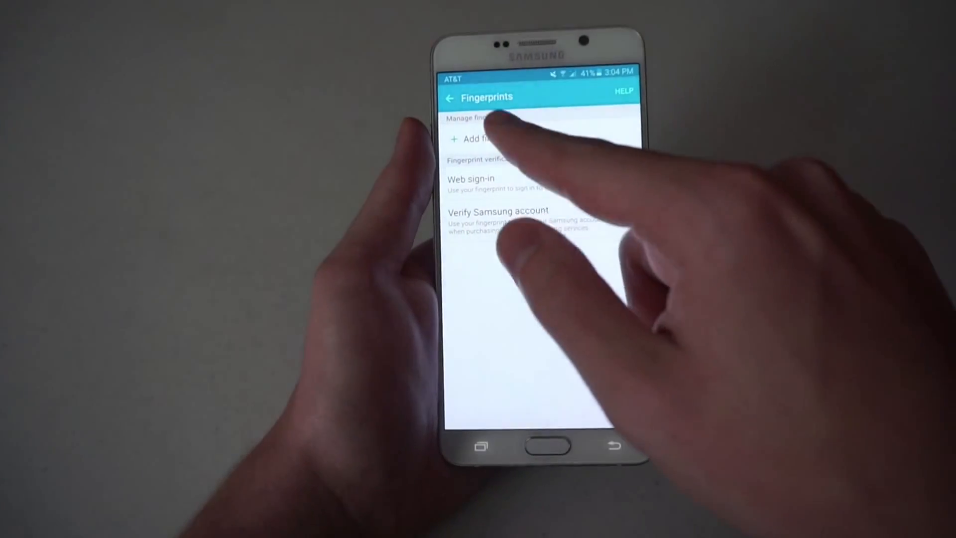
pyautogui.click(482, 139)
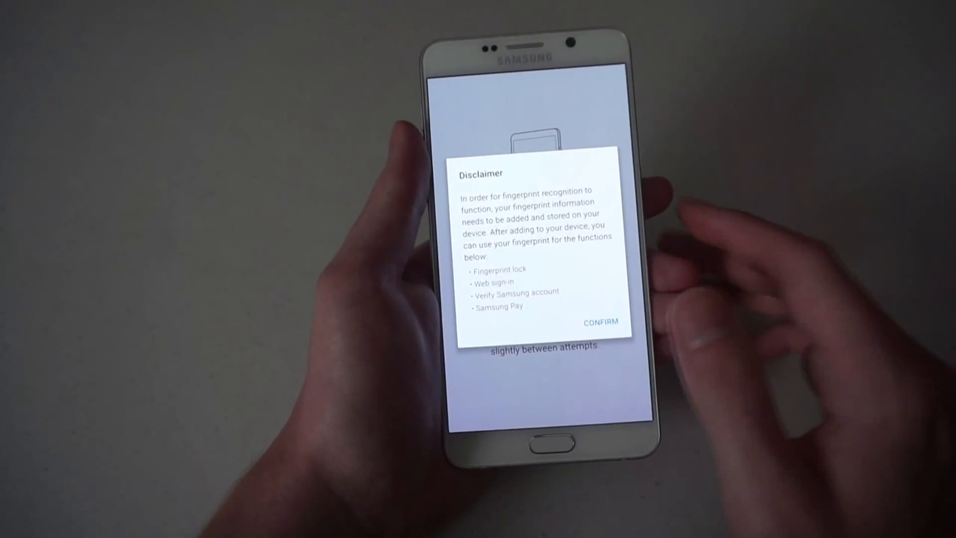
# Step: Confirm the disclaimer, then scan the fingertip repeatedly on the Home key until complete
pyautogui.click(600, 322)
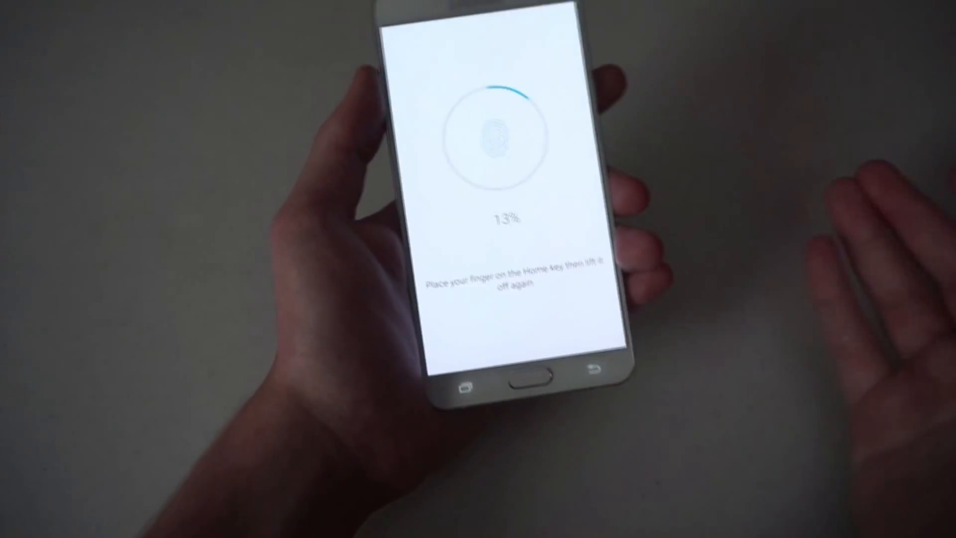
pyautogui.click(528, 373)
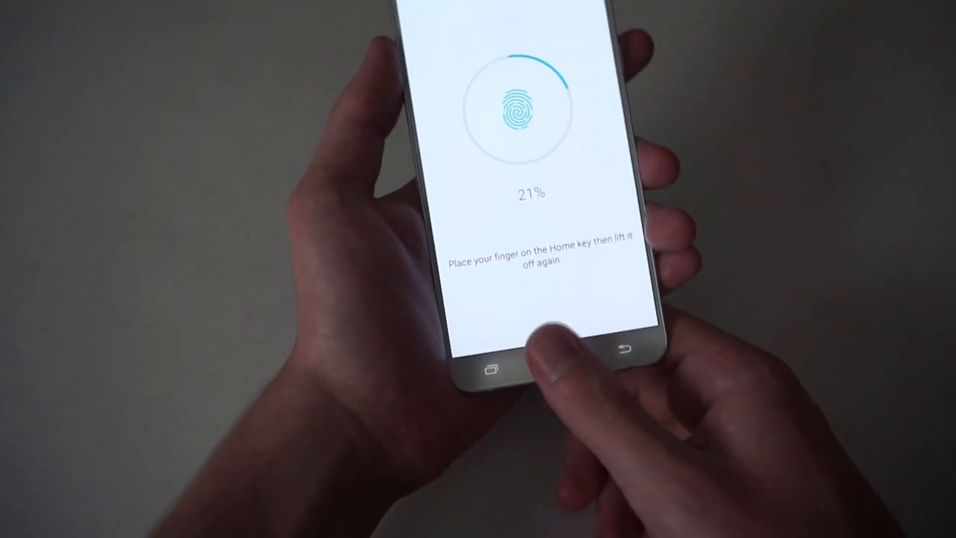
pyautogui.click(535, 366)
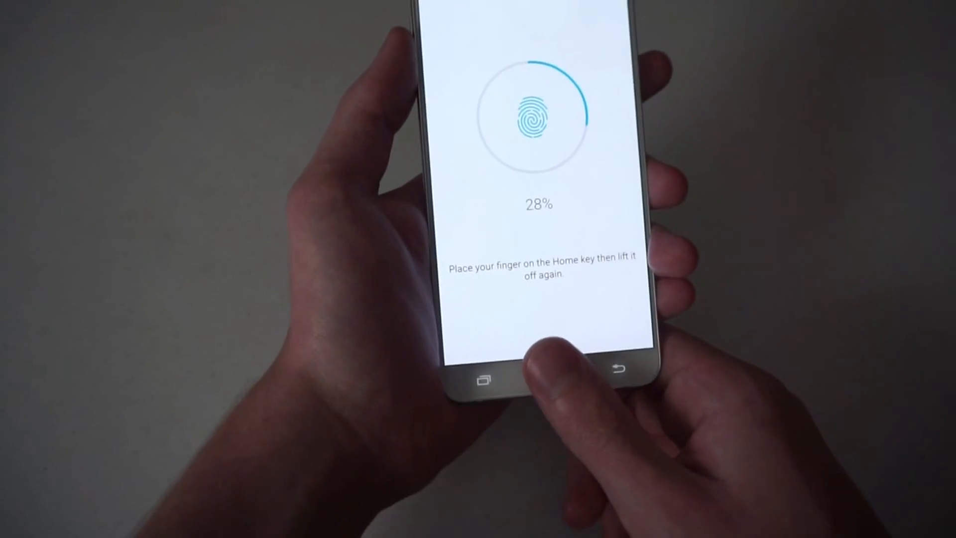
pyautogui.click(535, 378)
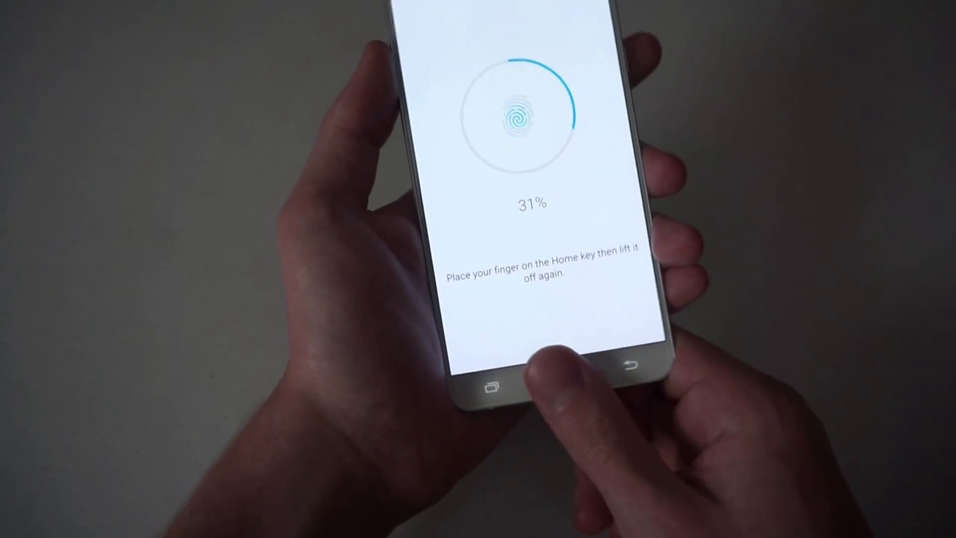
pyautogui.click(542, 377)
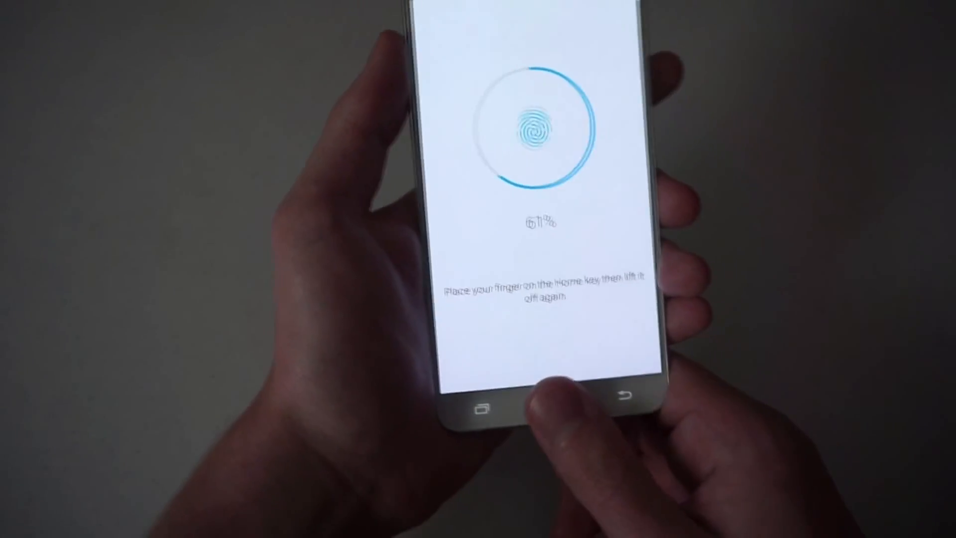
pyautogui.click(541, 413)
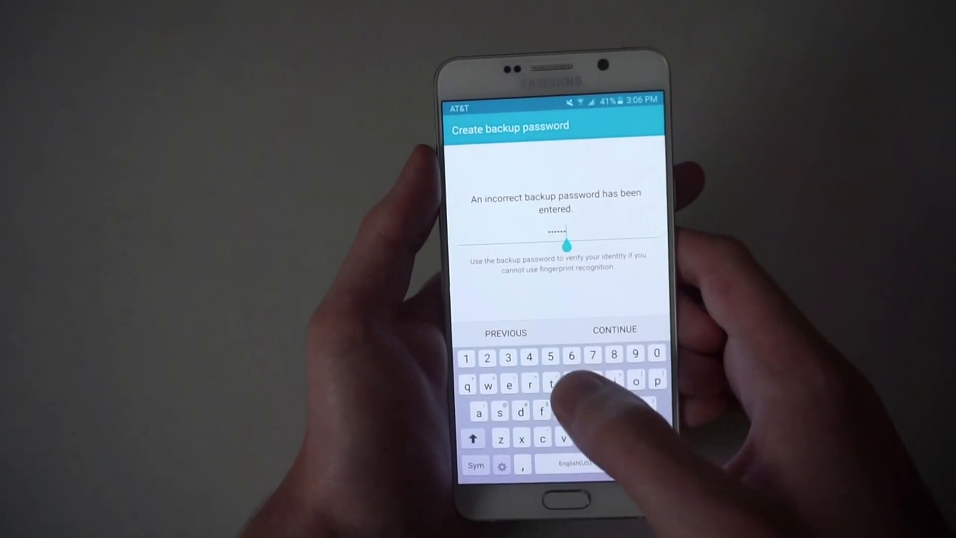
# Step: Enter and confirm a backup password, then set fingerprint as the screen lock
pyautogui.write('6')
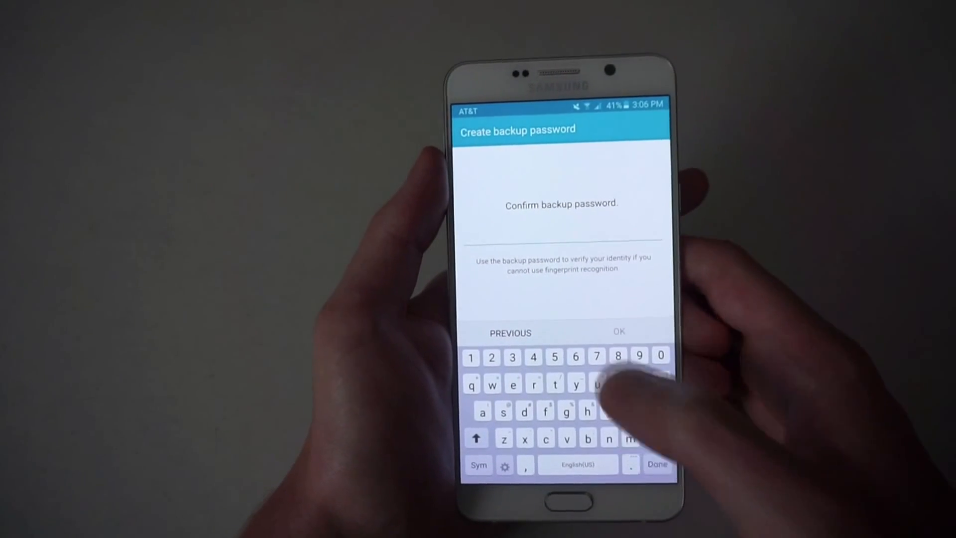
pyautogui.click(511, 333)
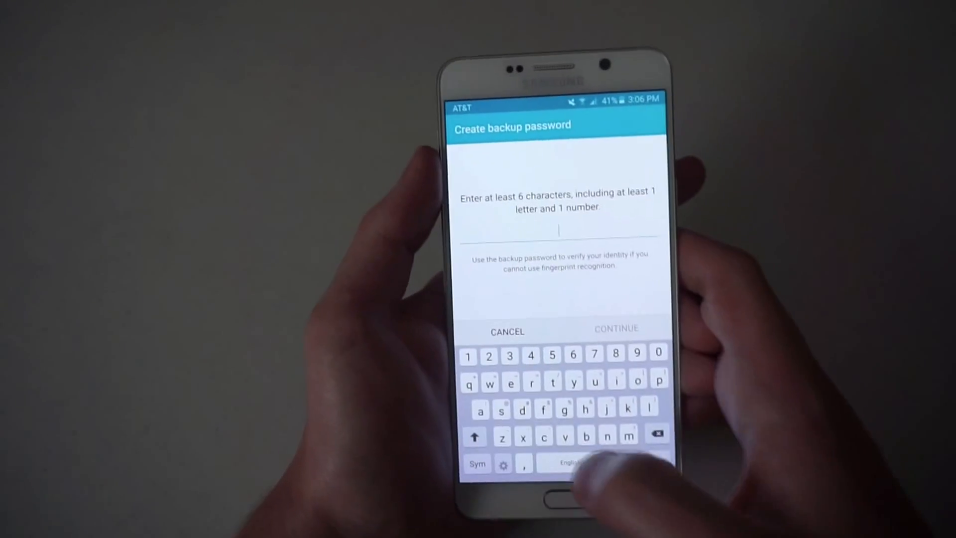
pyautogui.click(519, 360)
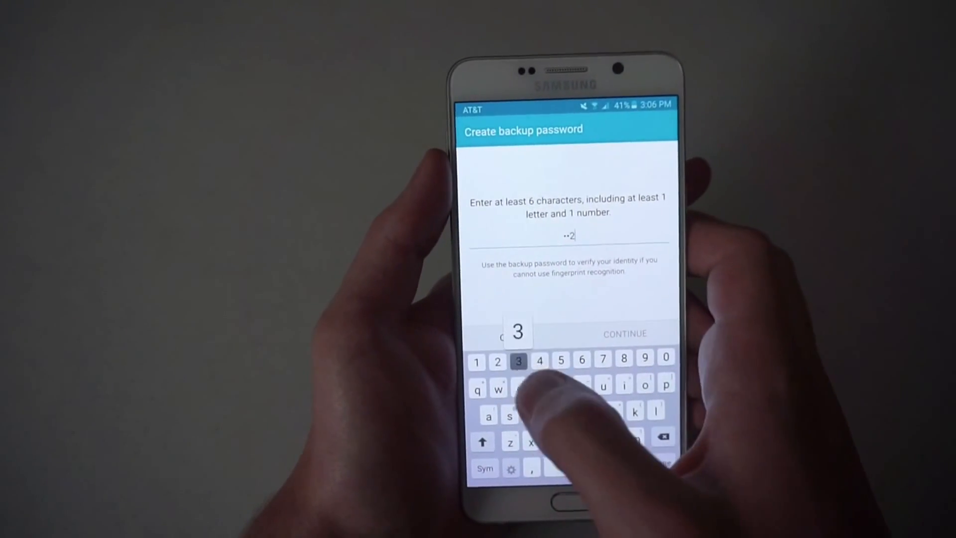
pyautogui.click(624, 334)
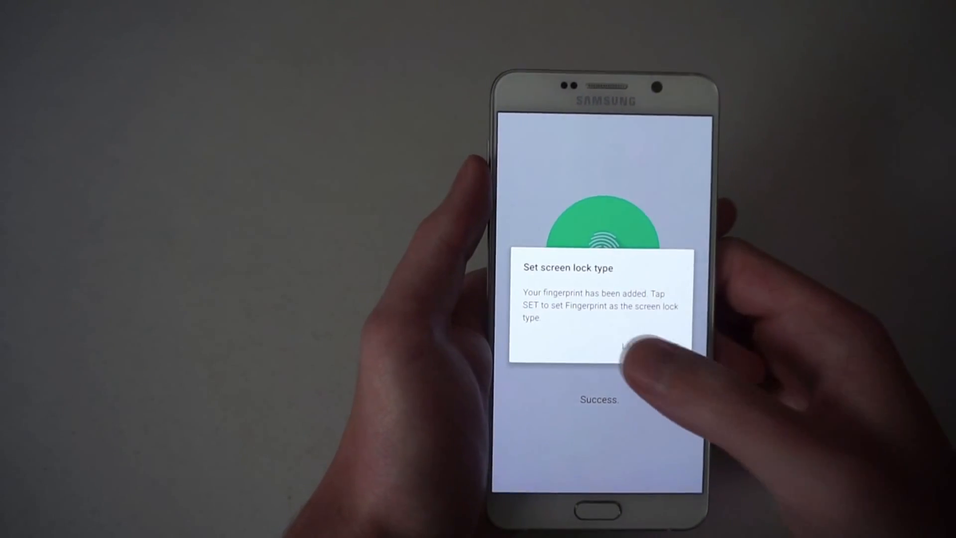
pyautogui.click(622, 348)
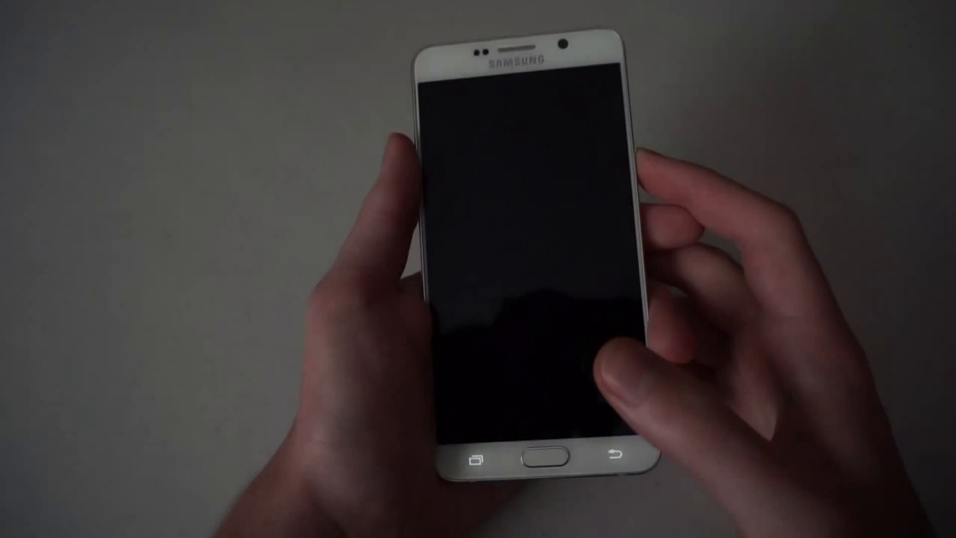
# Step: Unlock the phone, reopen Fingerprints, and verify with the scanned finger to view Fingerprint 1
pyautogui.click(548, 461)
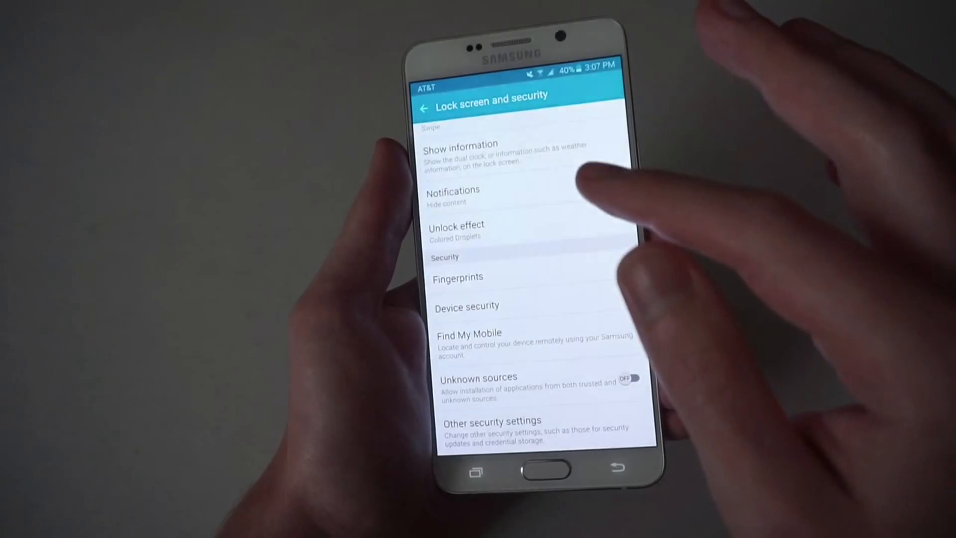
pyautogui.click(459, 278)
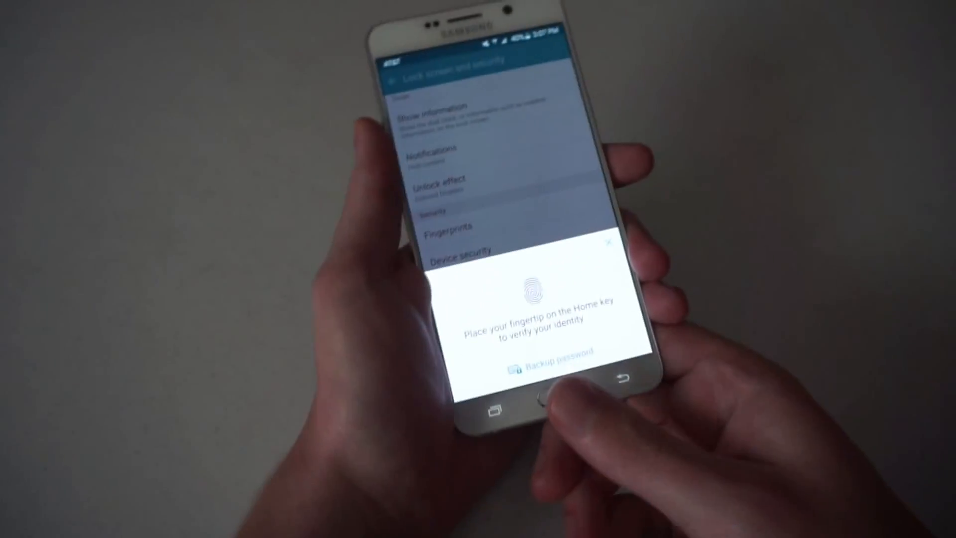
pyautogui.click(546, 400)
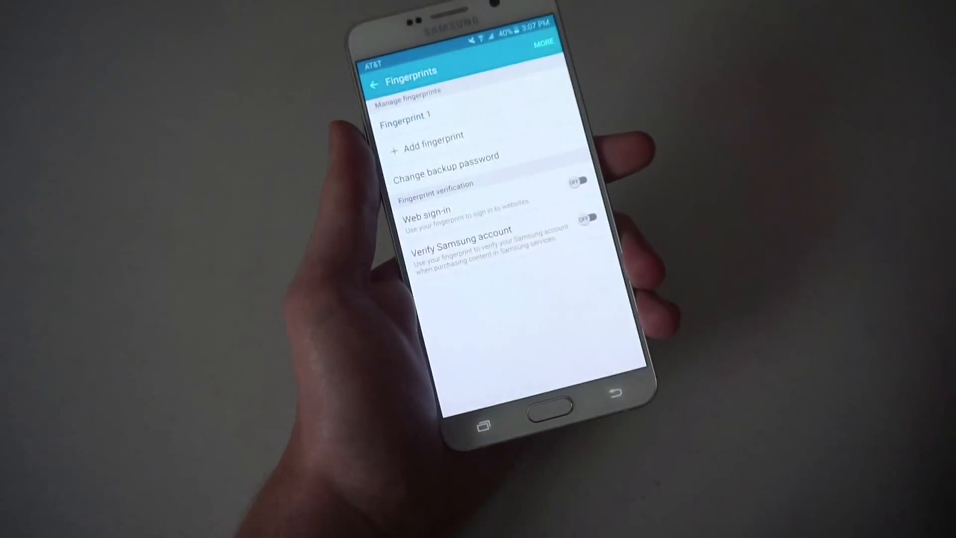